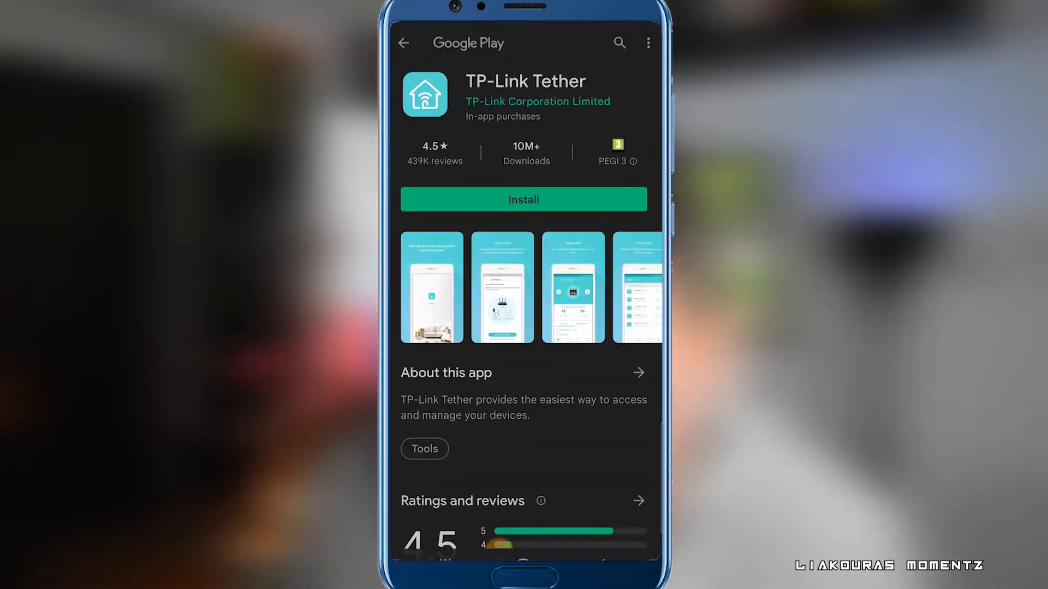
# Install TP-Link Tether from its Play Store page and launch it to the welcome screen
pyautogui.click(524, 199)
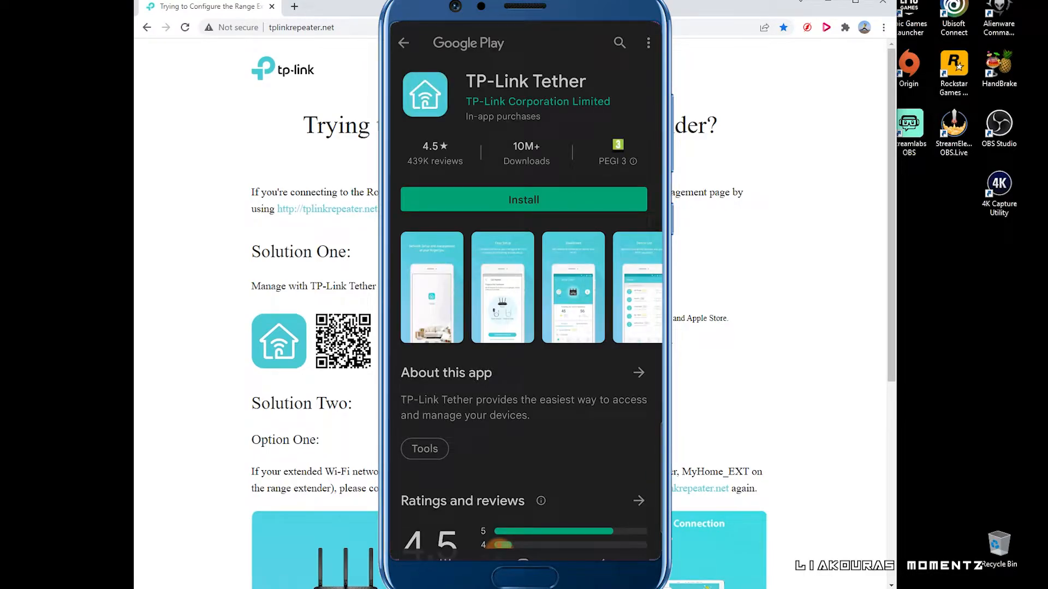
pyautogui.click(524, 200)
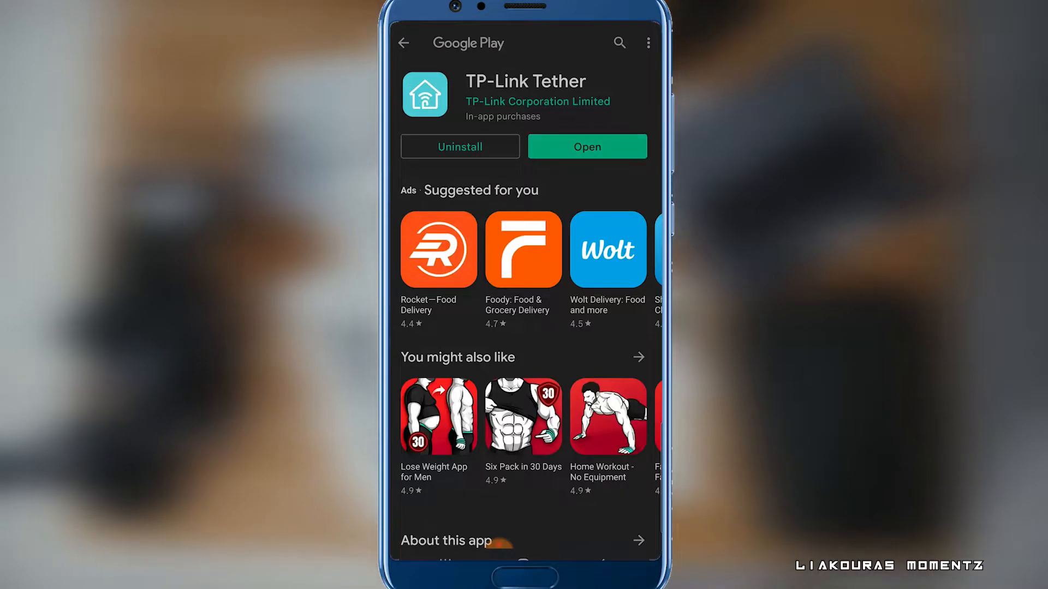
pyautogui.click(587, 146)
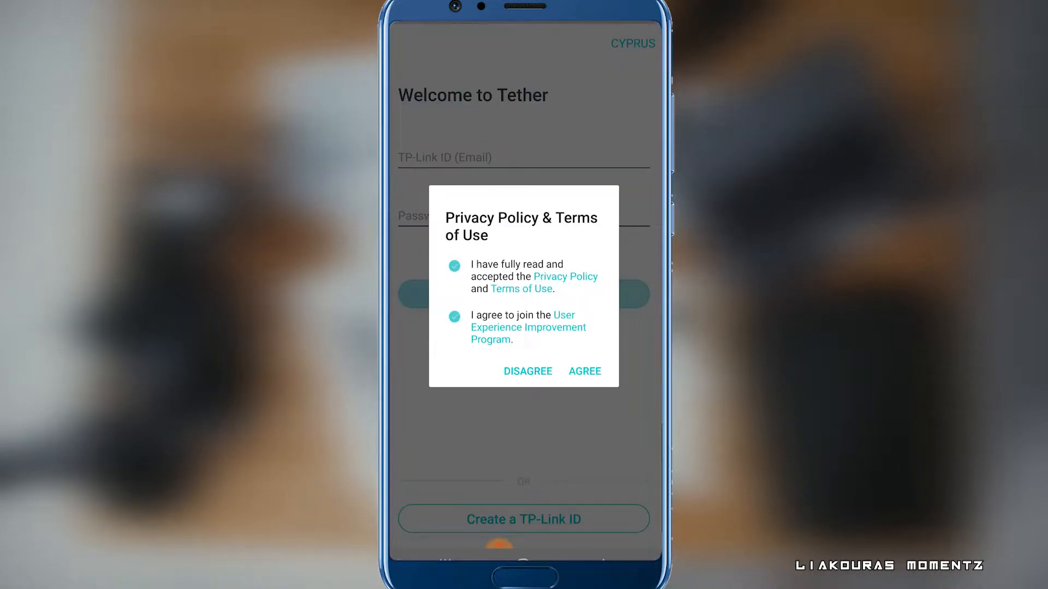
# Agree to the privacy terms and submit a new TP-Link ID sign-up with email and password
pyautogui.click(585, 371)
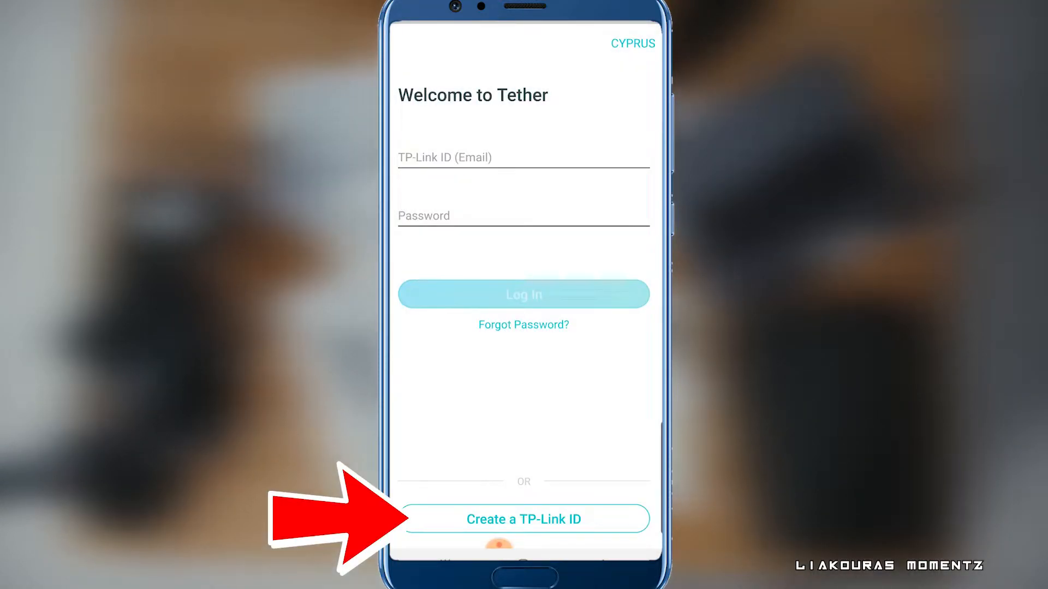
pyautogui.click(524, 519)
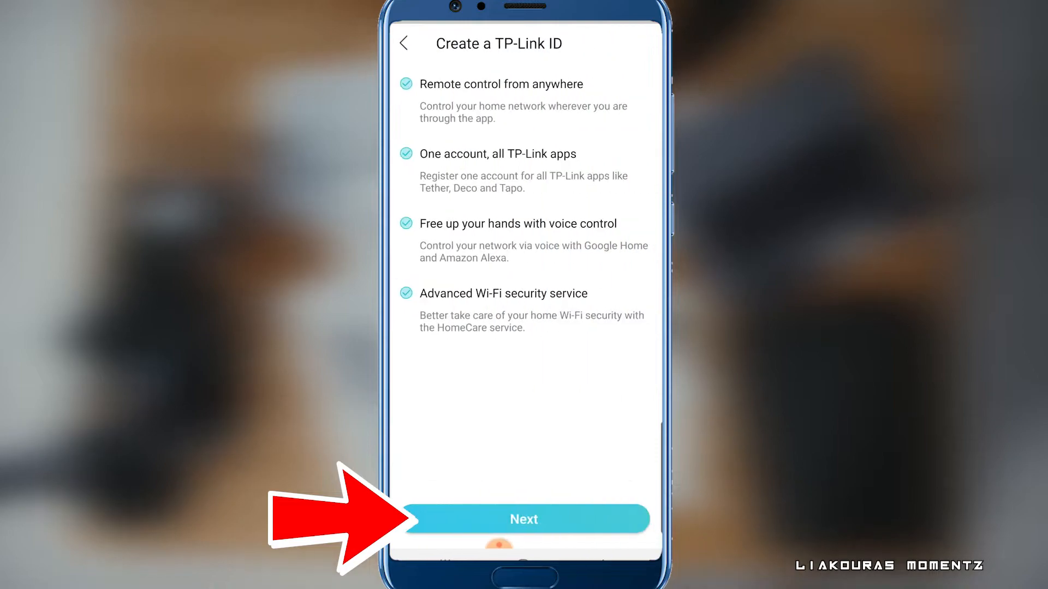
pyautogui.click(523, 520)
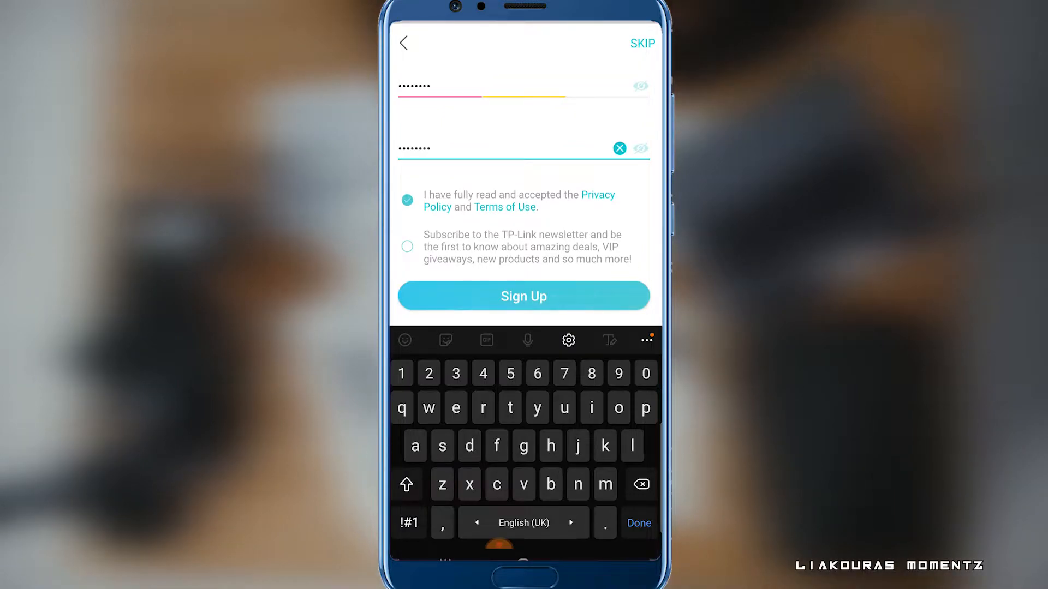
pyautogui.click(524, 296)
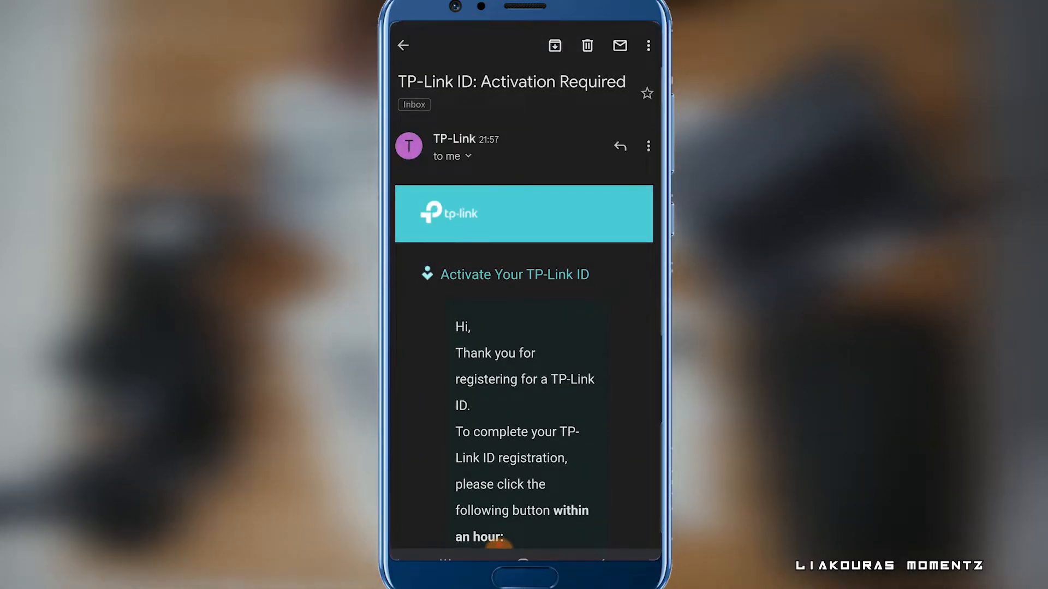
# Use the 'Click to Finish Registration' link in the TP-Link activation email
pyautogui.scroll(-3)
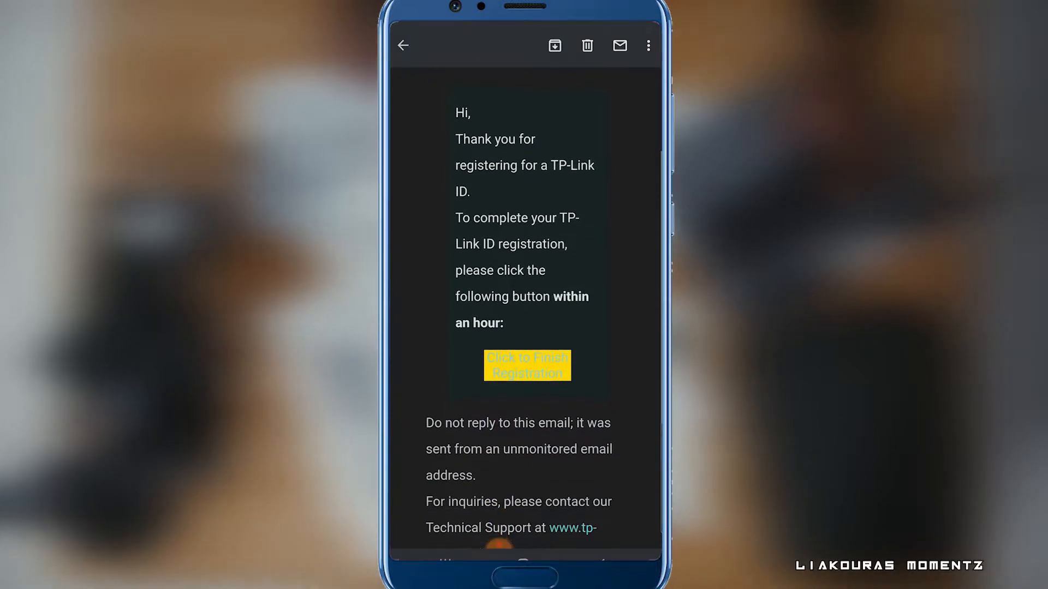
pyautogui.click(526, 366)
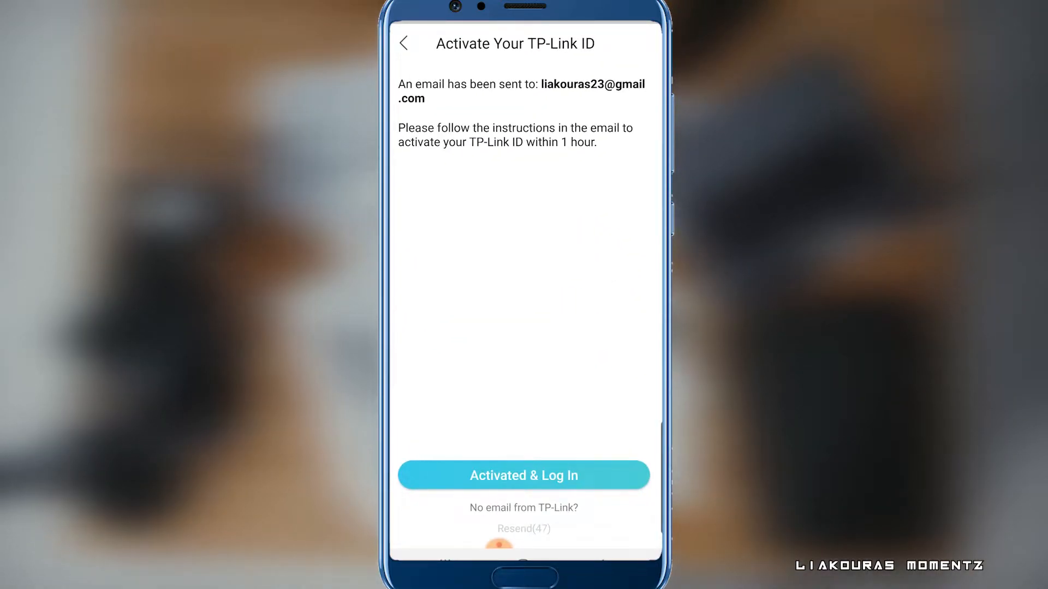
# Log in with the activated TP-Link ID and sign into the range extender with admin credentials
pyautogui.click(523, 476)
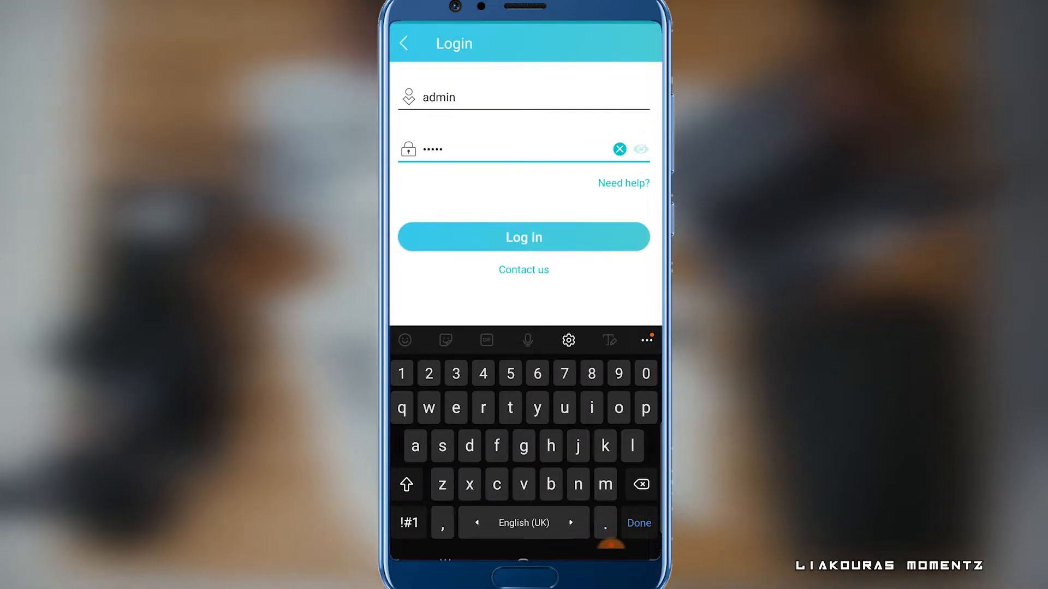
pyautogui.click(524, 237)
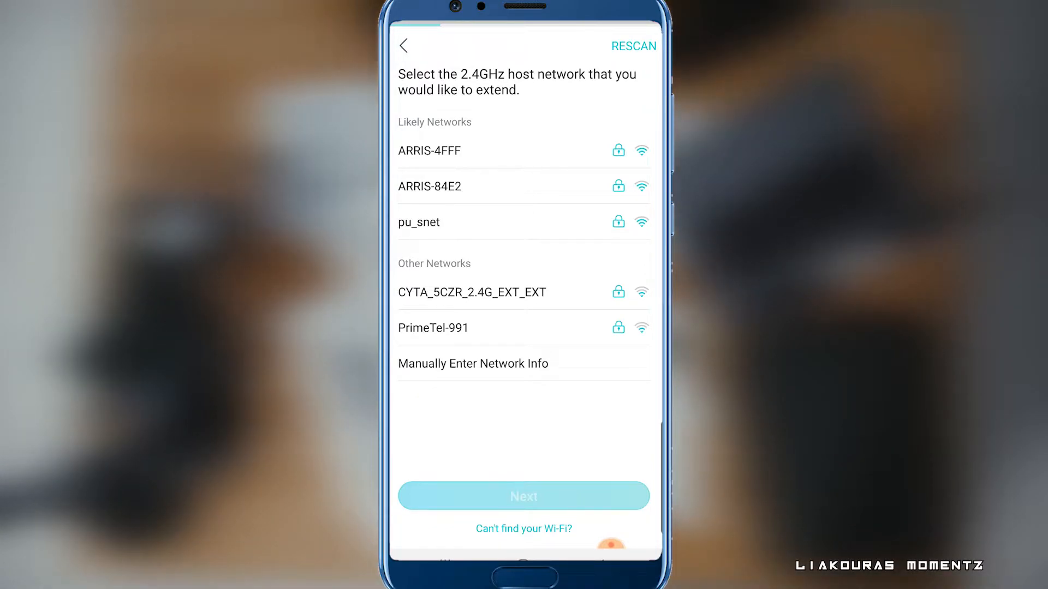
# Choose ARRIS-84E2 as host with its password and rename the extended network 'TP-LINK EXTENDER'
pyautogui.click(430, 186)
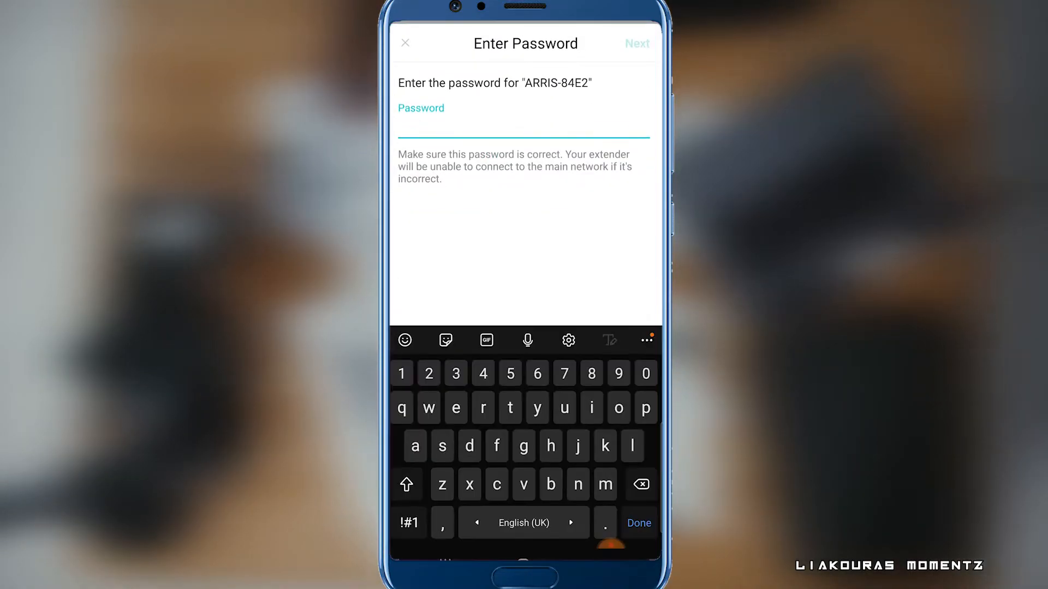
pyautogui.write('Stefan')
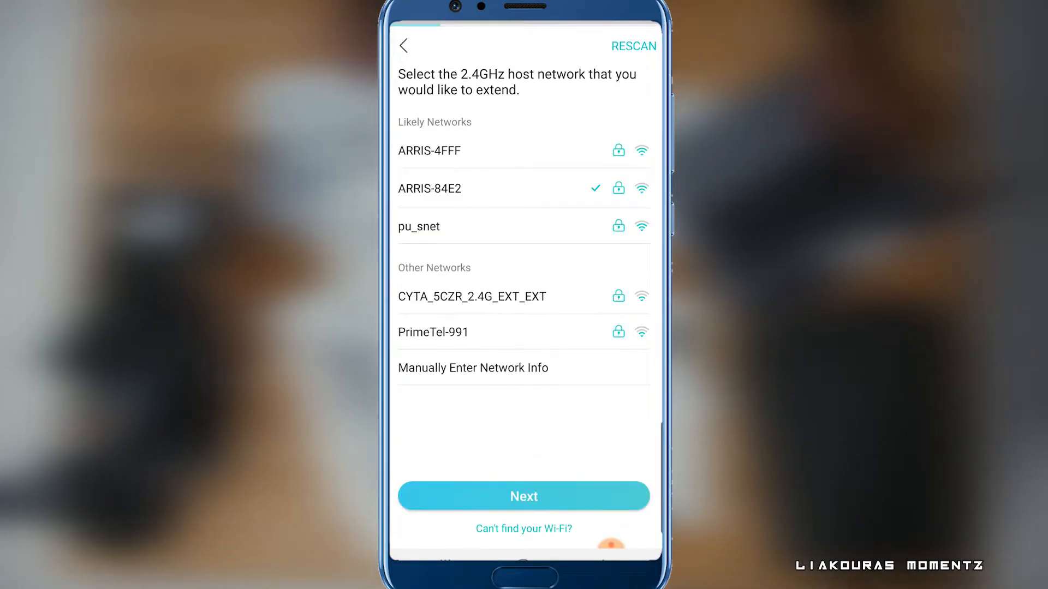
pyautogui.click(524, 495)
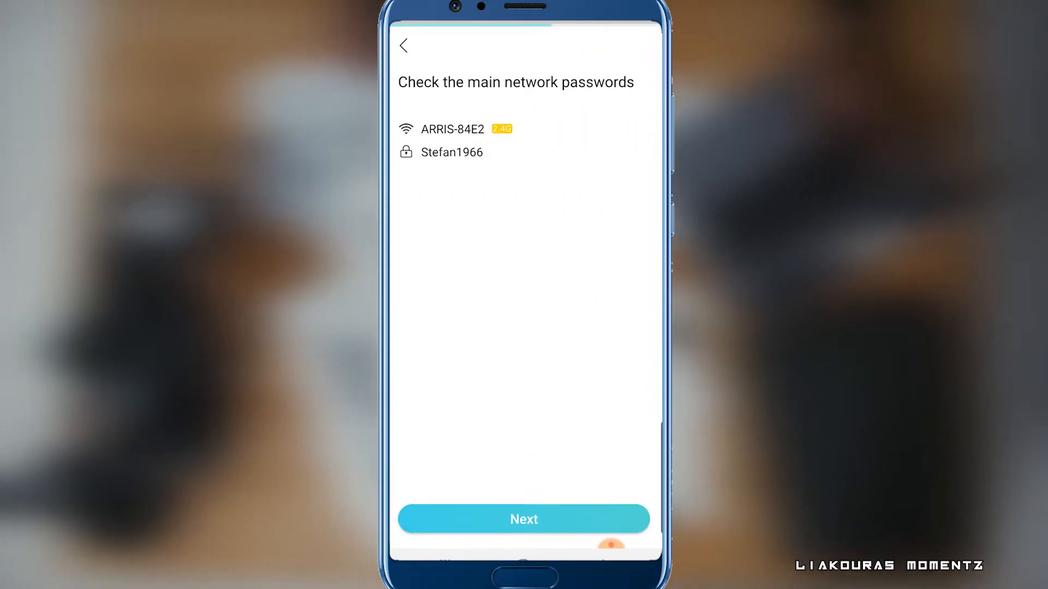
pyautogui.click(524, 520)
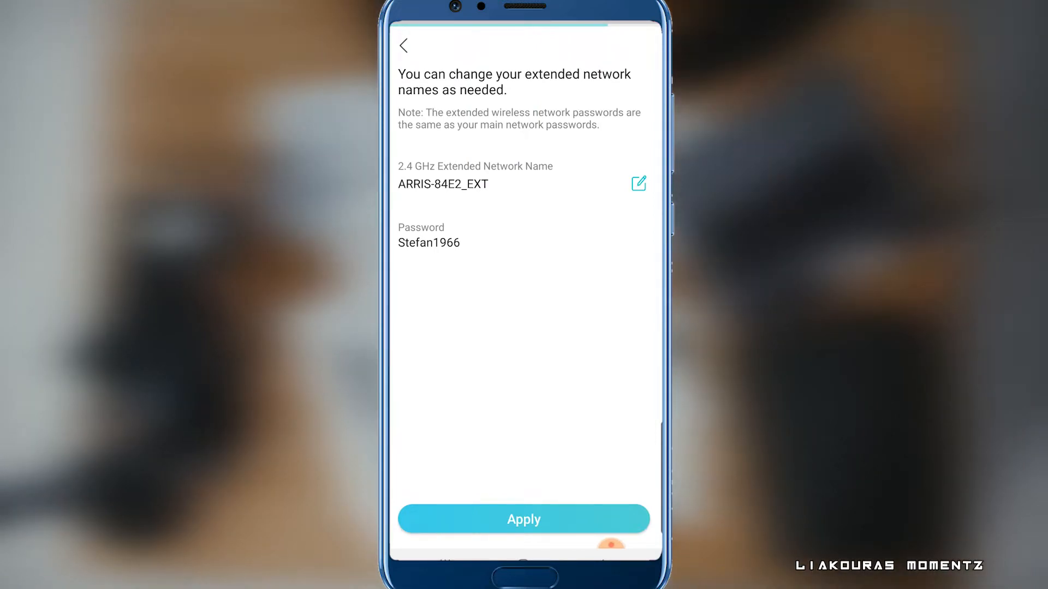
pyautogui.click(638, 184)
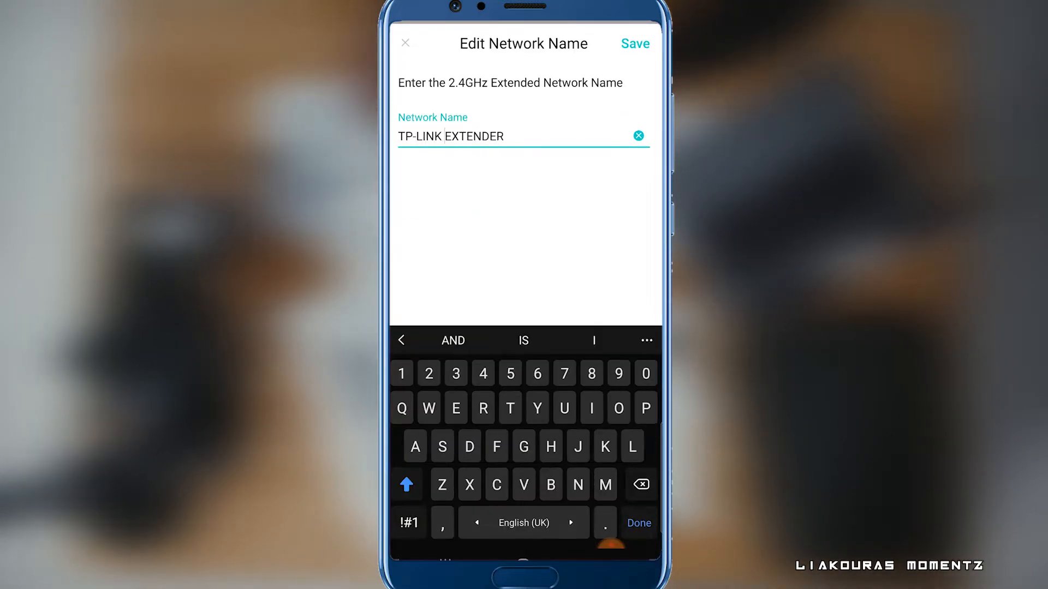
pyautogui.click(635, 43)
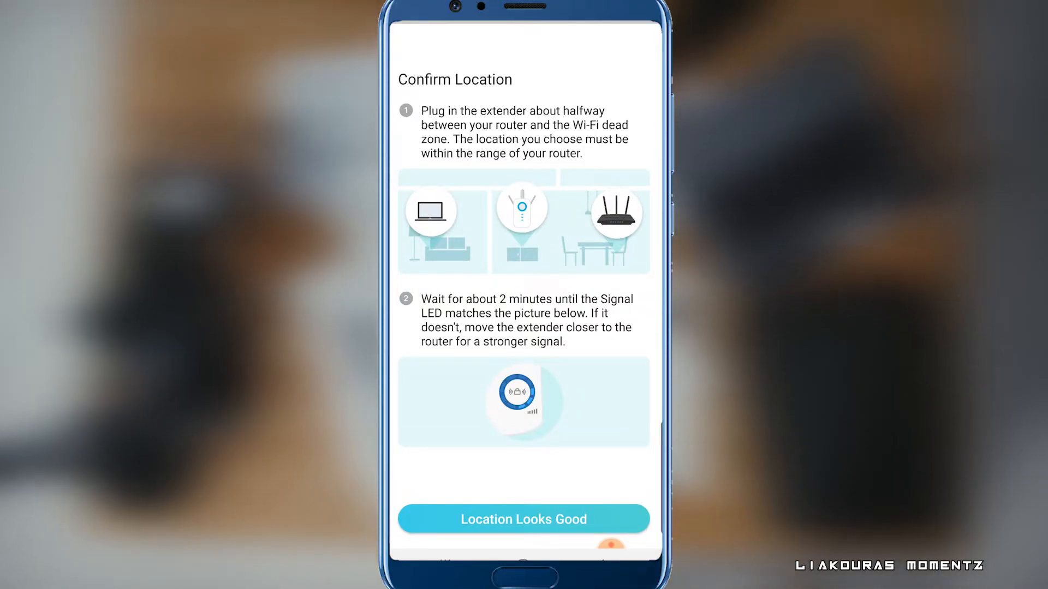
# Confirm 'Location Looks Good', finish setup, and go to the phone's Wi-Fi settings
pyautogui.click(523, 520)
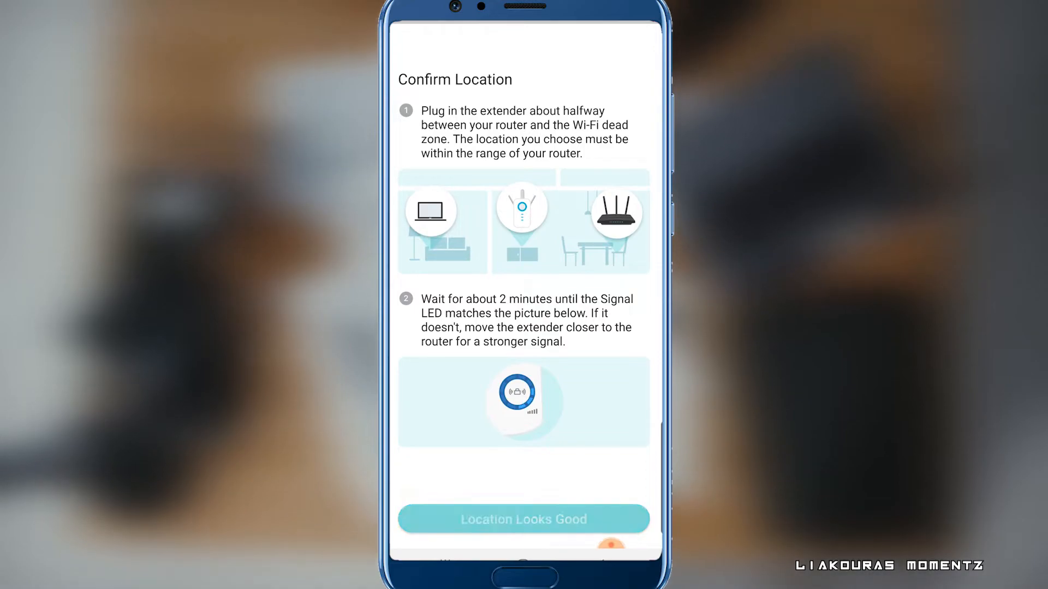
pyautogui.click(523, 520)
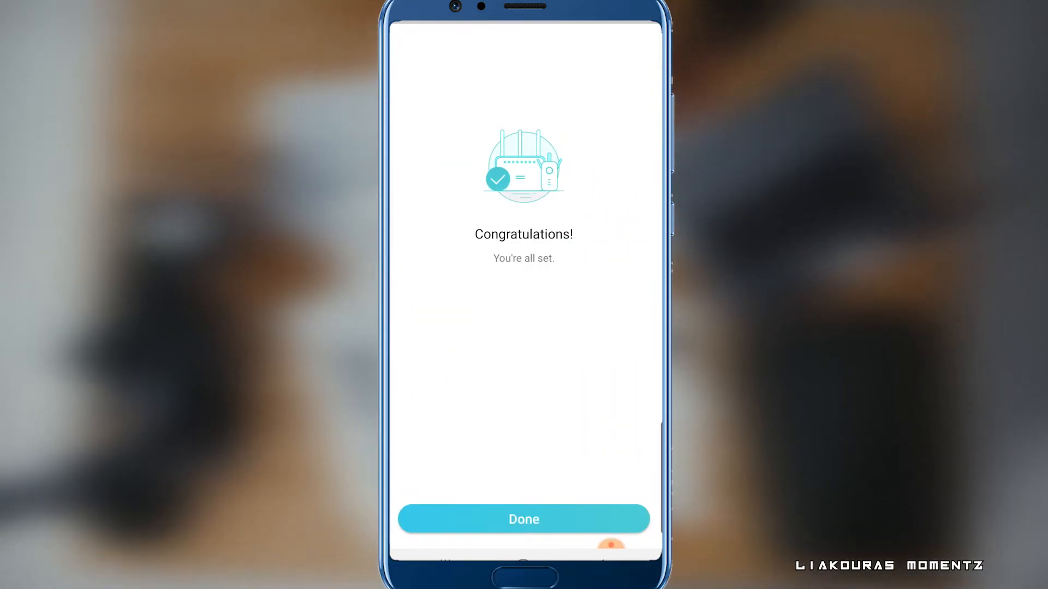
pyautogui.click(524, 519)
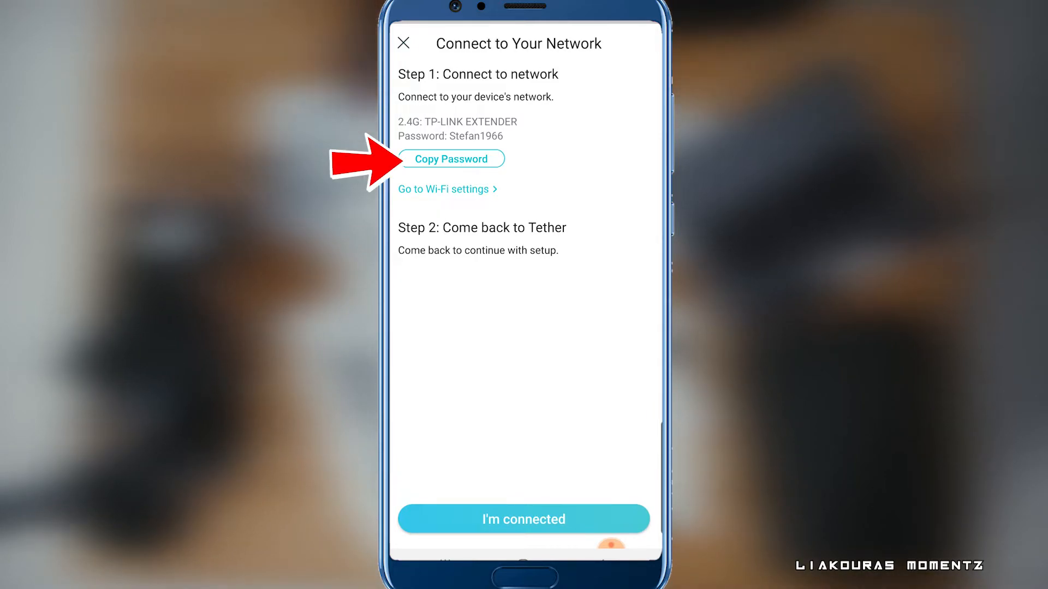
pyautogui.click(443, 189)
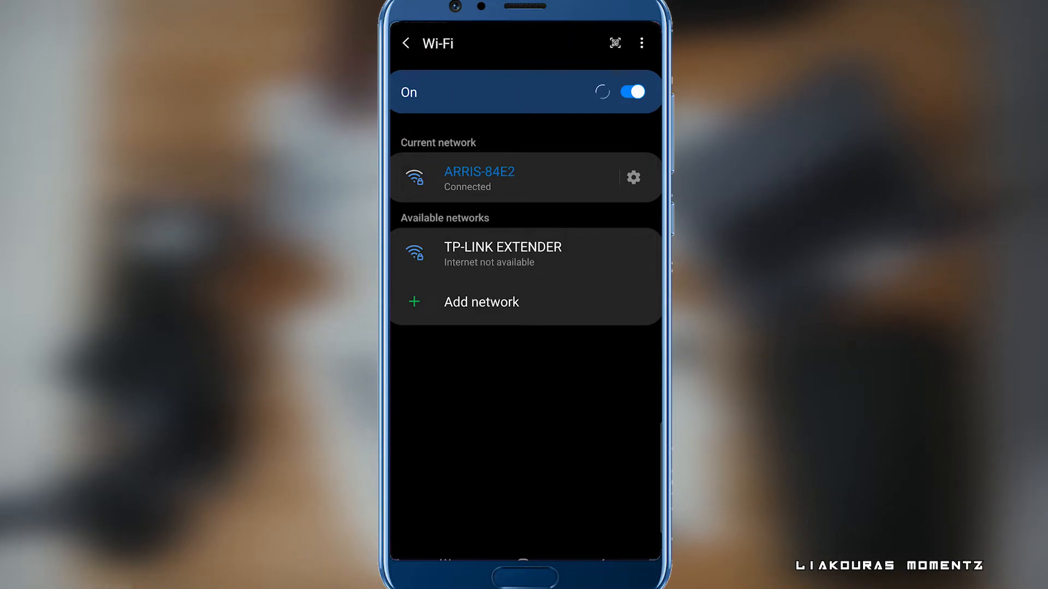
# Connect the phone to the TP-LINK EXTENDER Wi-Fi network
pyautogui.click(503, 253)
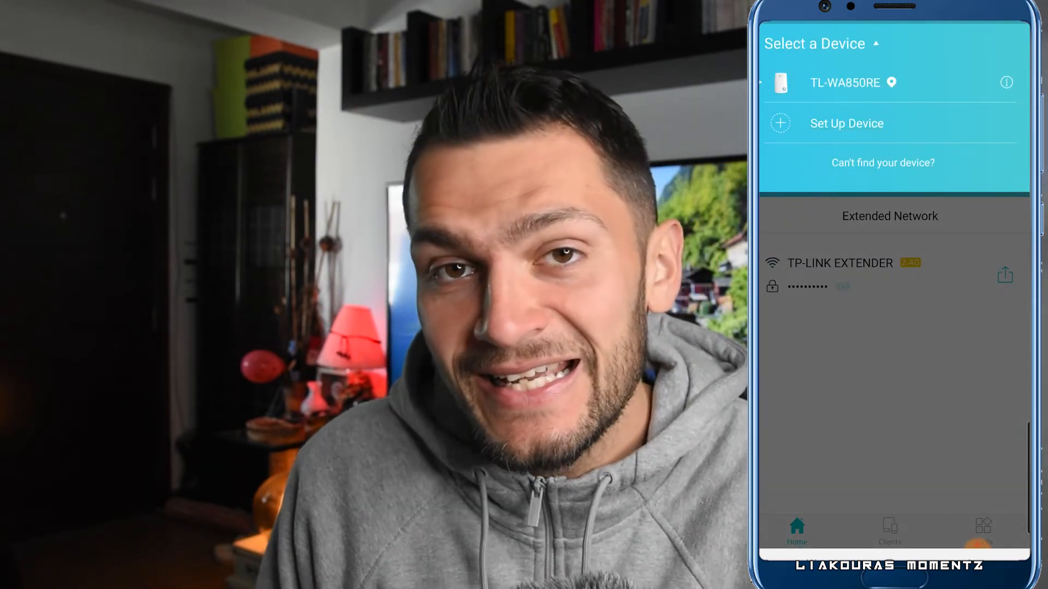
# Browse the TL-WA850RE dashboard's connected clients and Wi-Fi sharing details under Tools
pyautogui.click(845, 83)
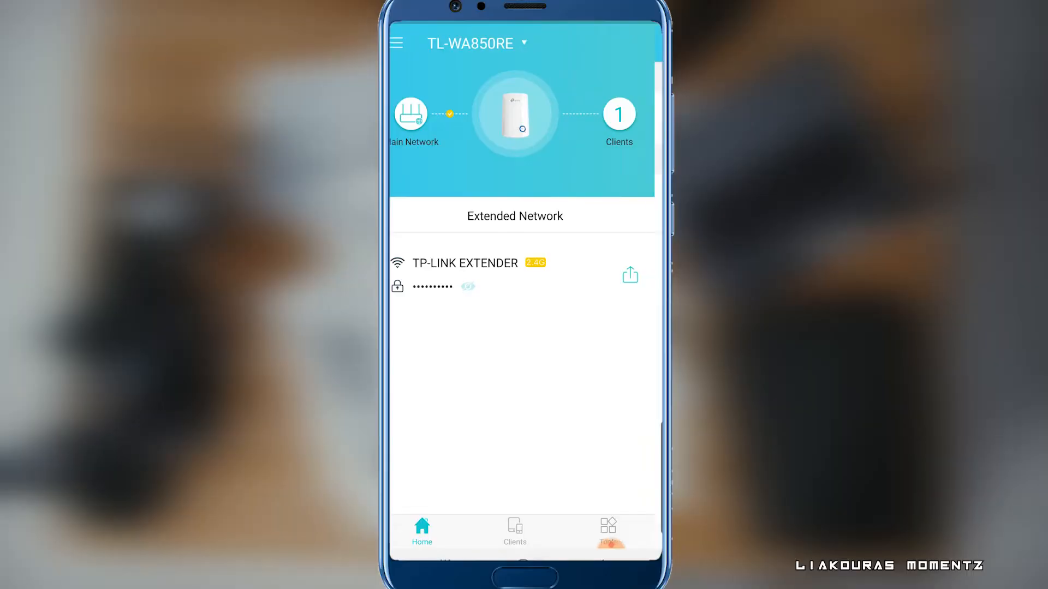
pyautogui.click(515, 529)
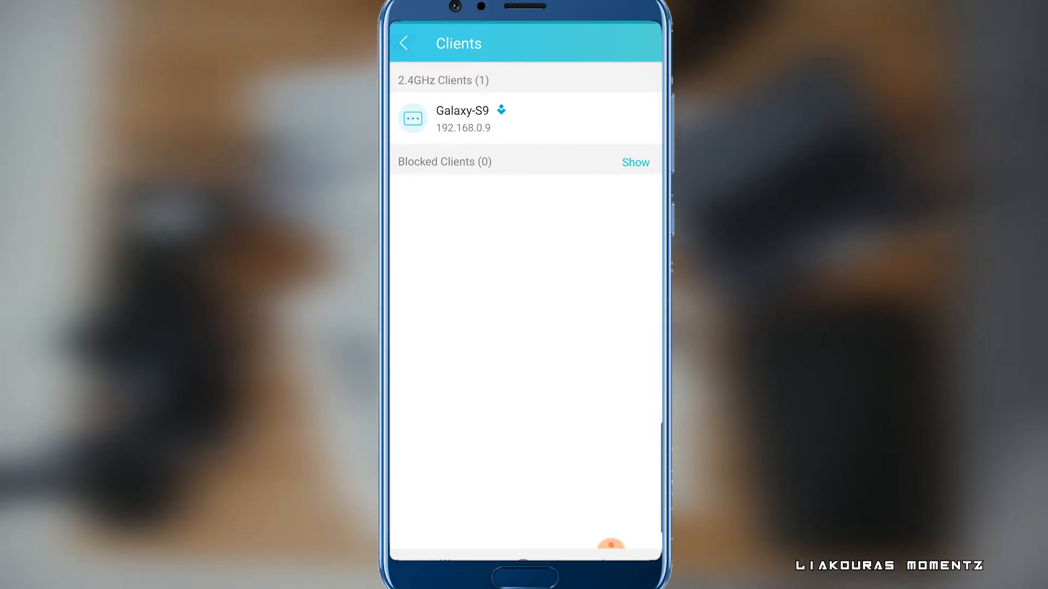
pyautogui.click(406, 44)
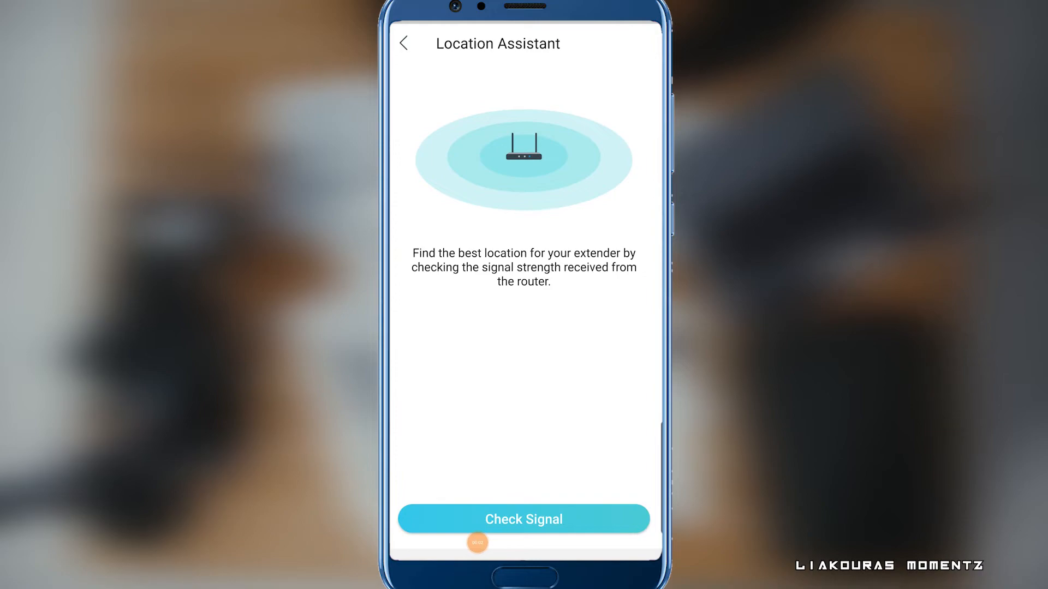
pyautogui.click(524, 519)
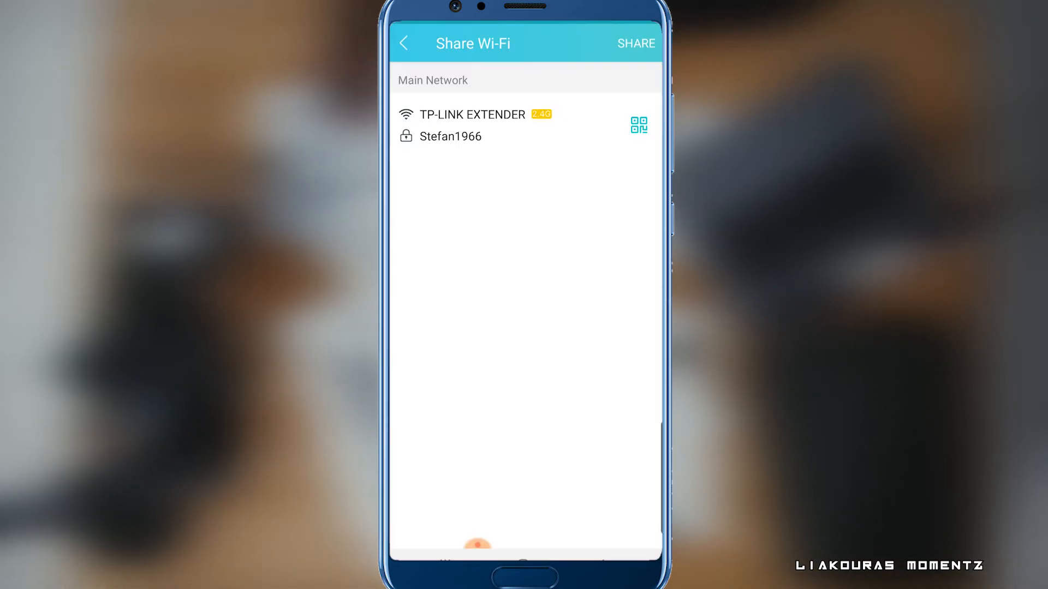
pyautogui.click(639, 126)
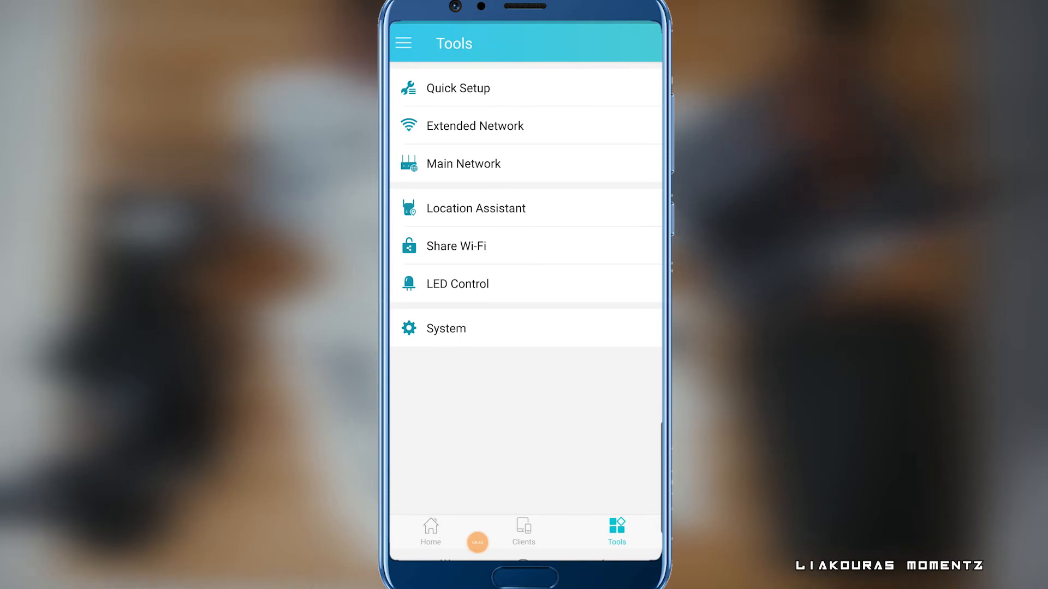
# Enable LED Control Night Mode, keeping the LEDs off from 21:00 to 09:00
pyautogui.click(457, 284)
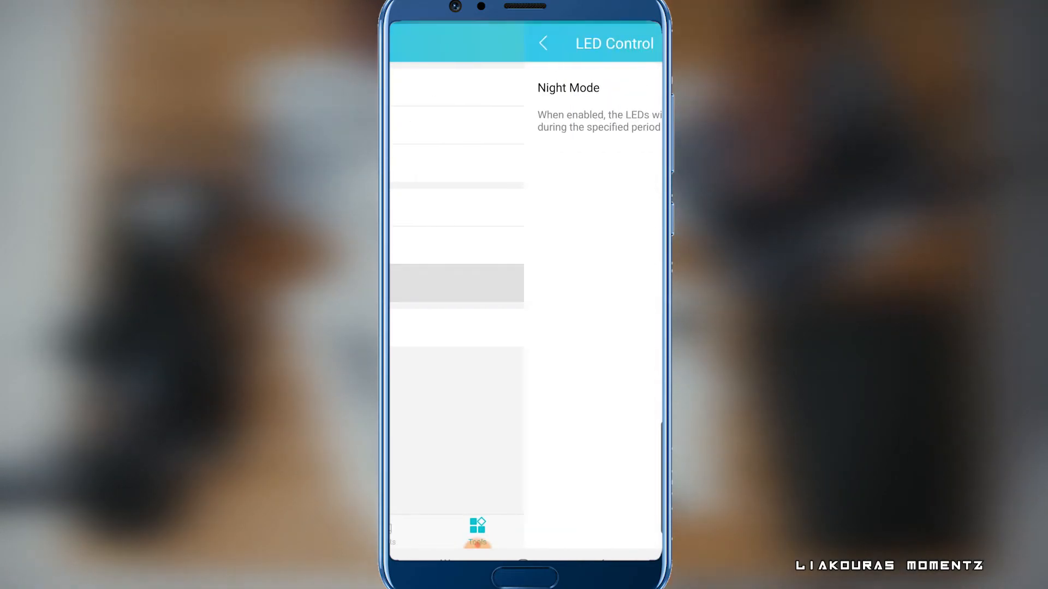
pyautogui.click(639, 87)
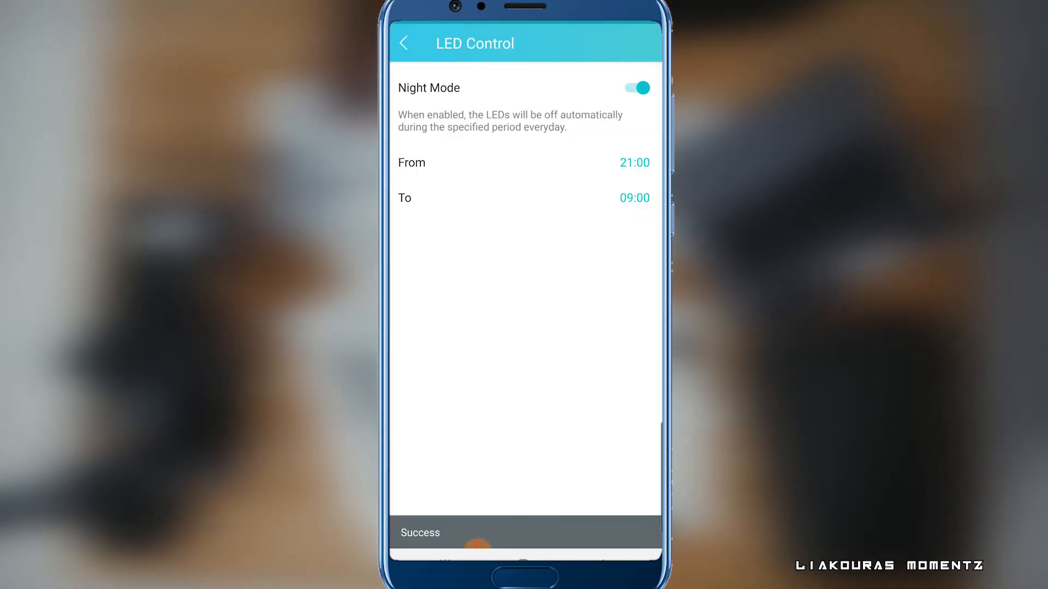